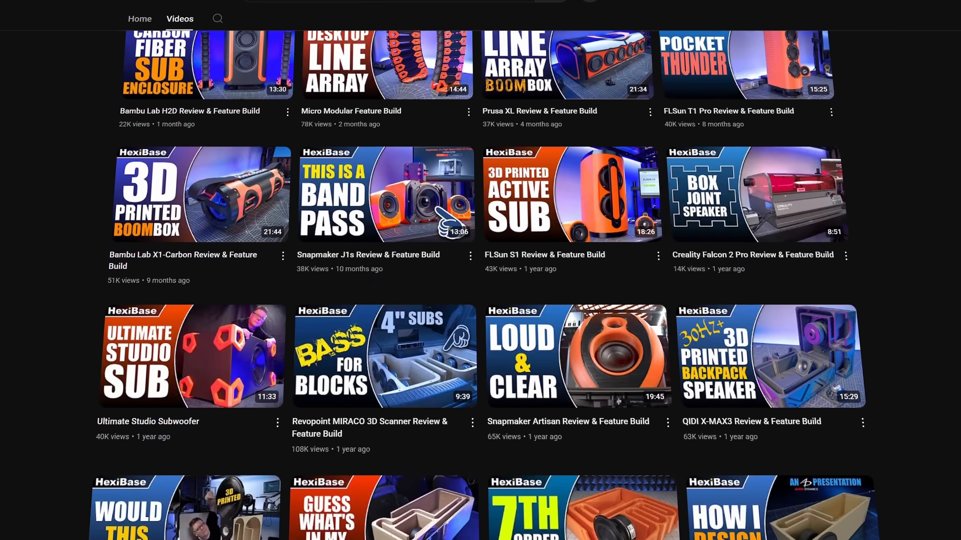
pyautogui.scroll(-3)
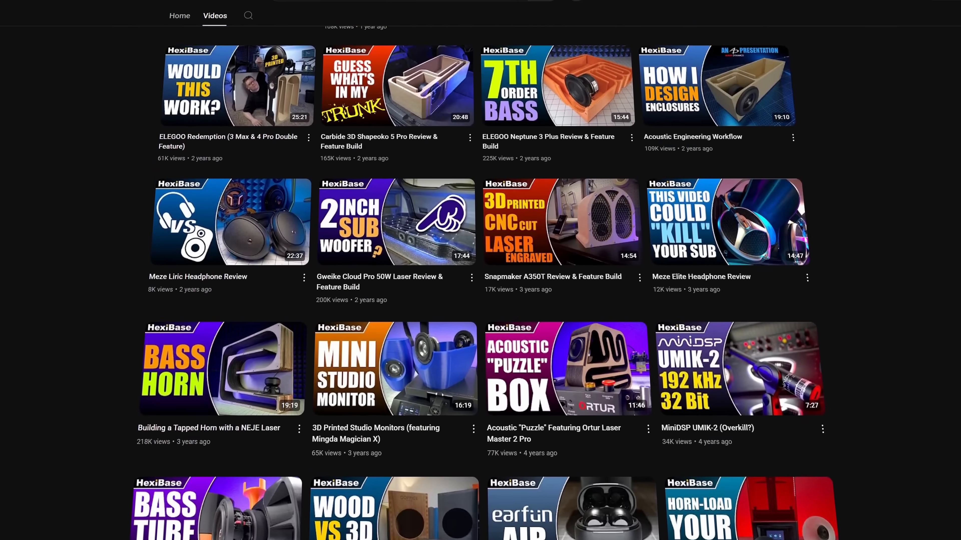
pyautogui.scroll(-3)
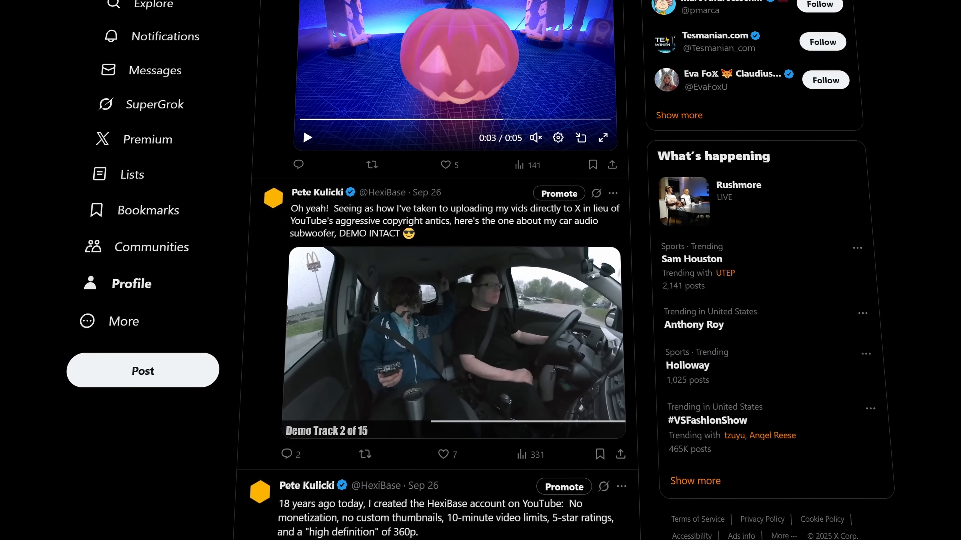
pyautogui.scroll(-3)
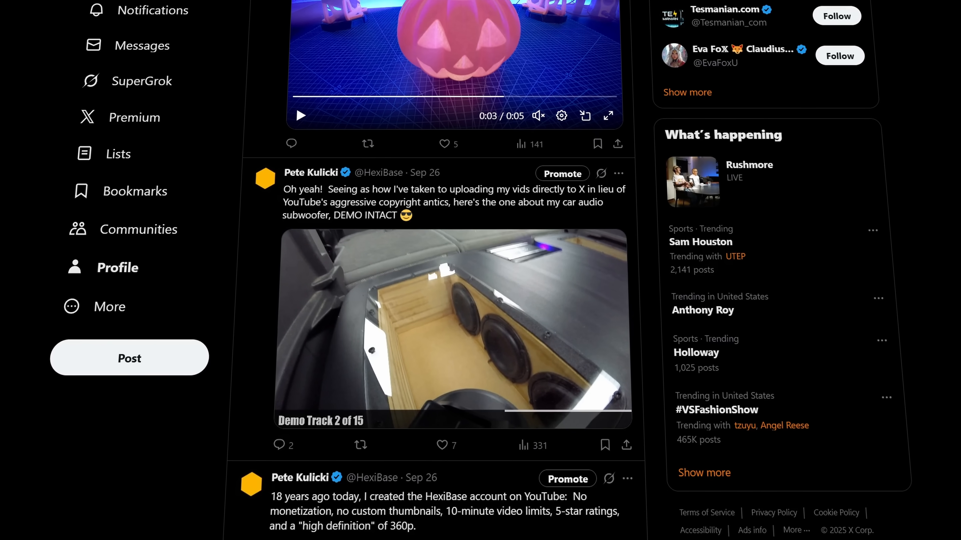
pyautogui.scroll(-3)
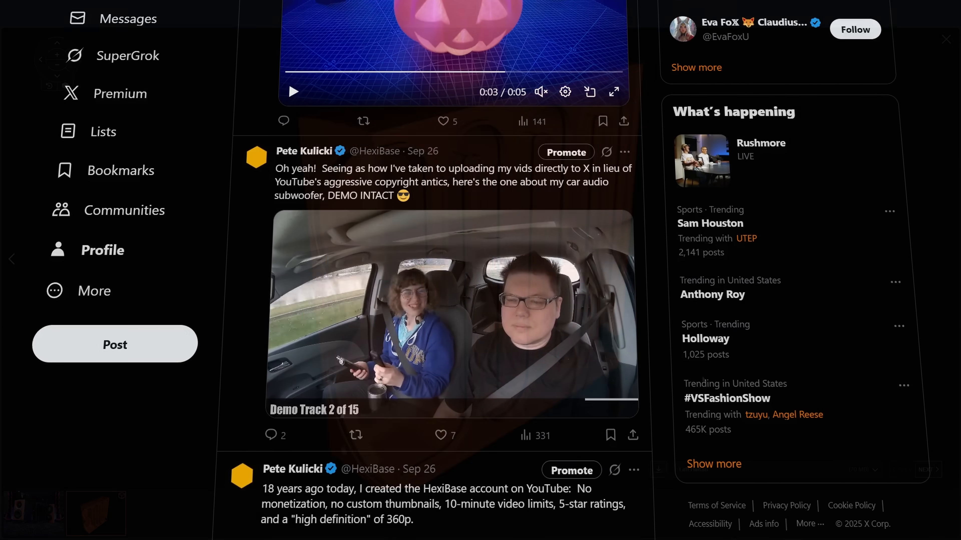